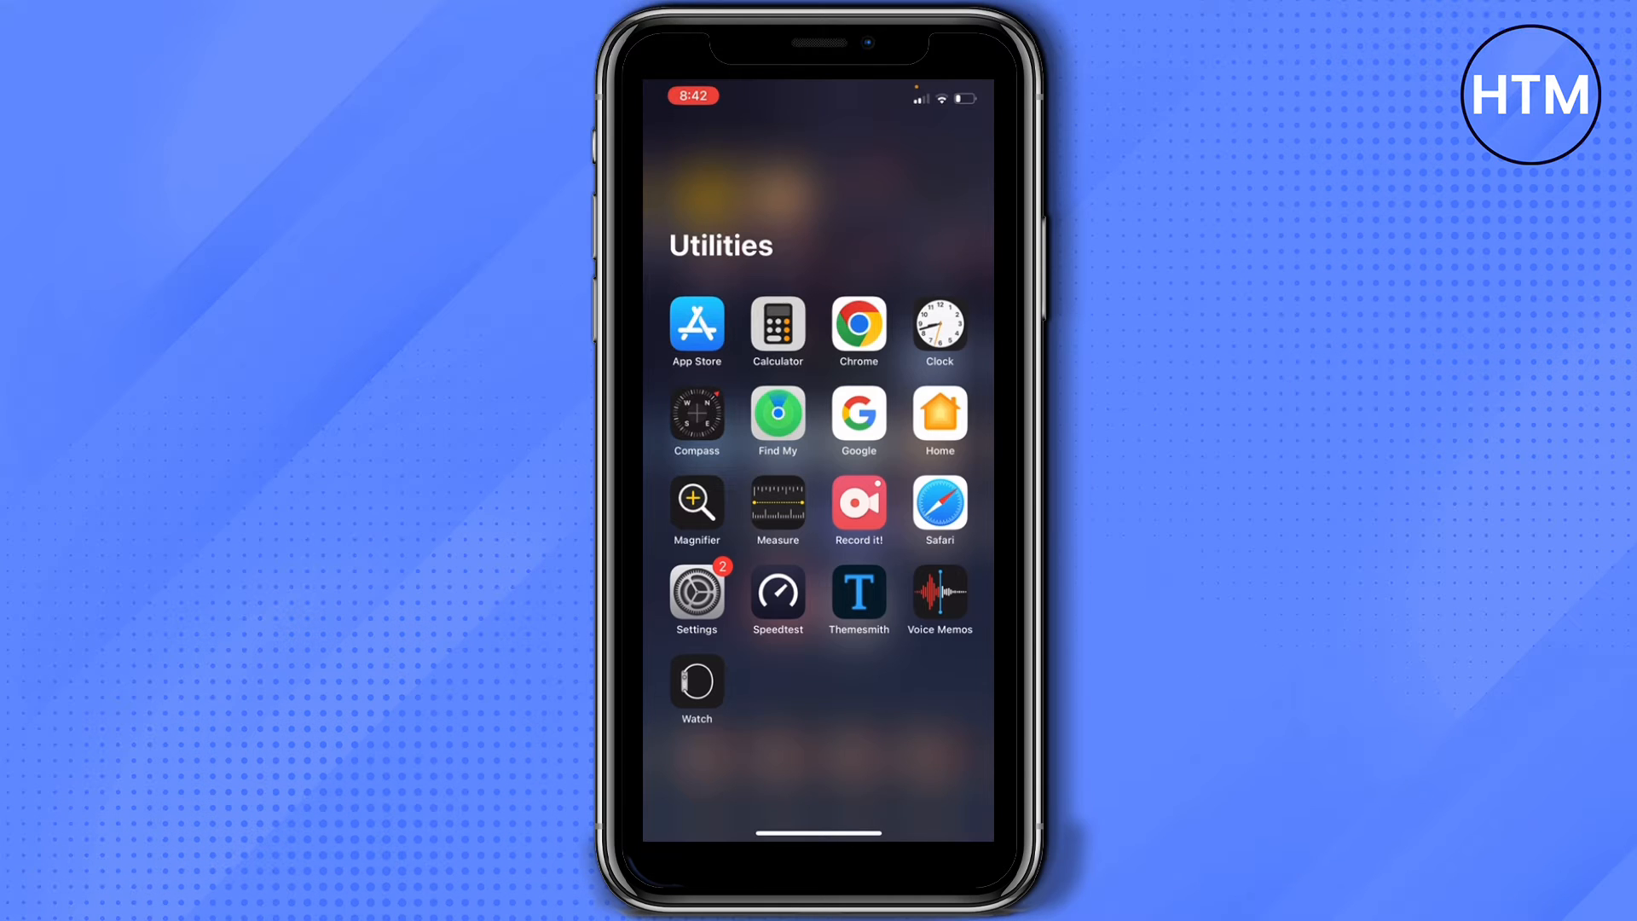
Launch Safari from the Utilities folder so the address field is ready.
{"action": "left_click", "coordinate": [936, 501]}
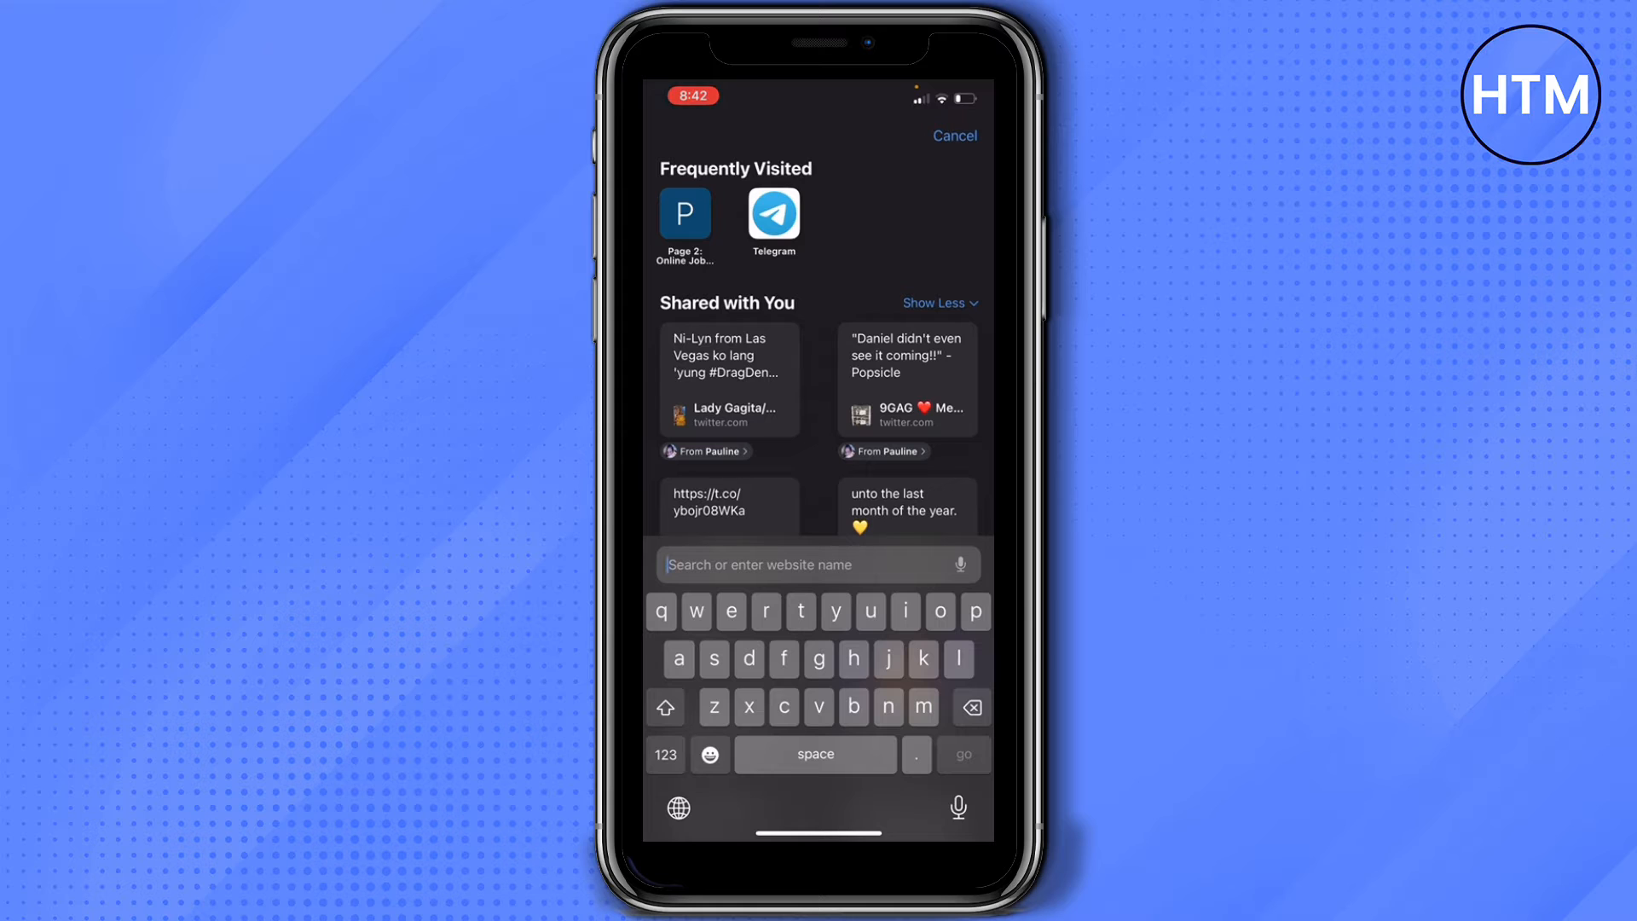
Load reddit.com so the Popular page appears with the 'See Reddit in…' prompt.
{"action": "left_click", "coordinate": [766, 611]}
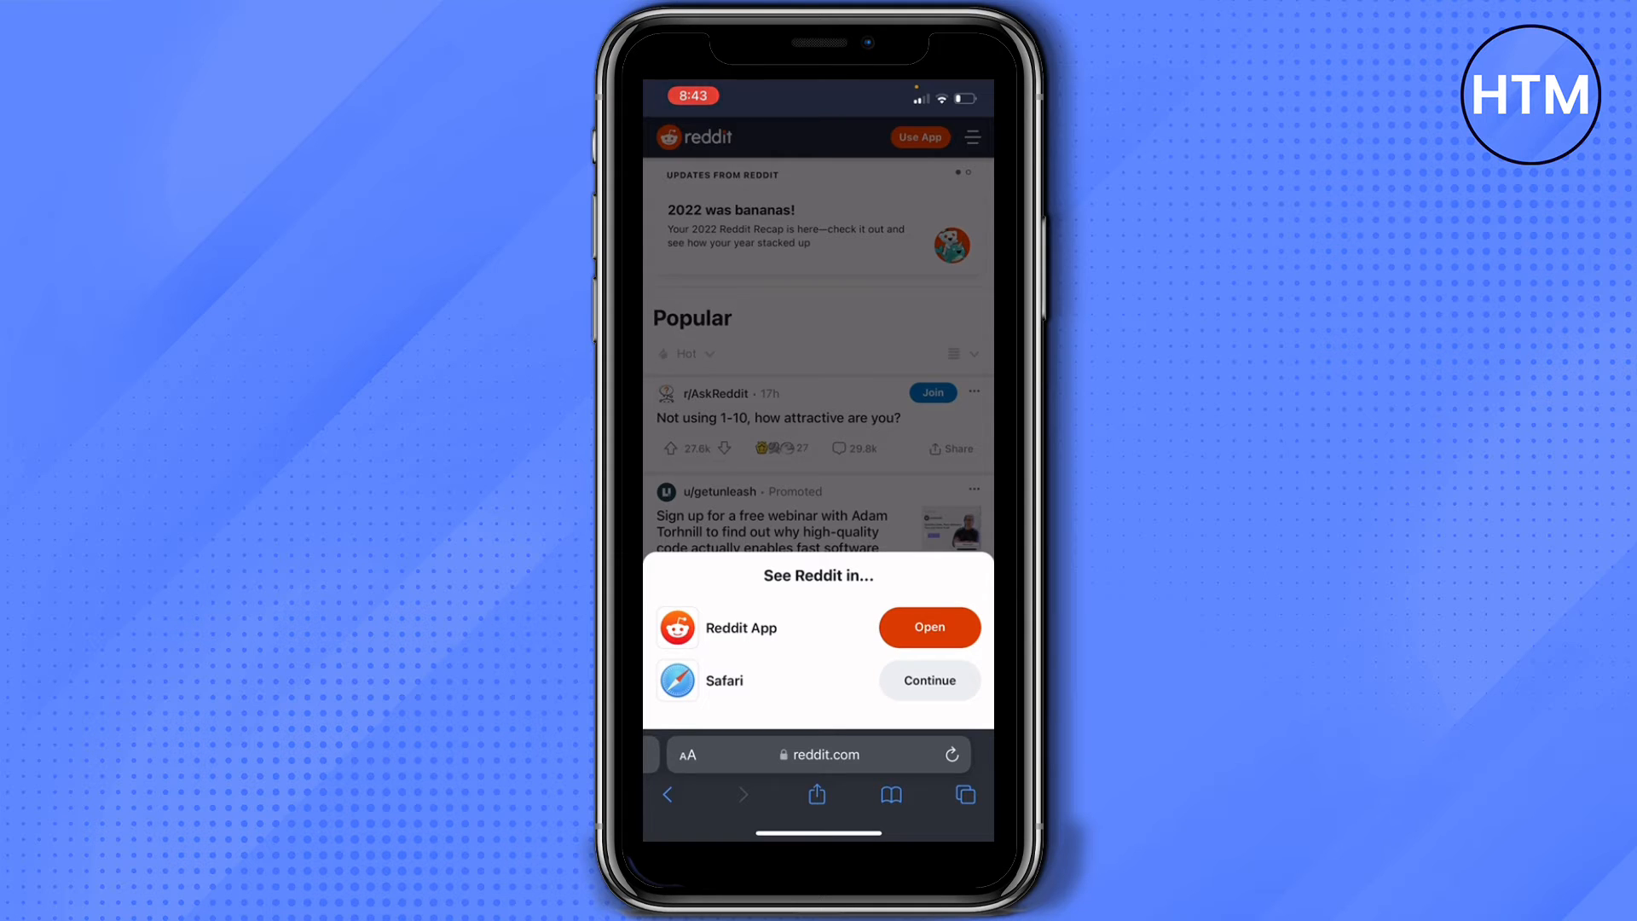
Choose Continue next to Safari and scroll down Reddit's Popular feed.
{"action": "left_click", "coordinate": [928, 681]}
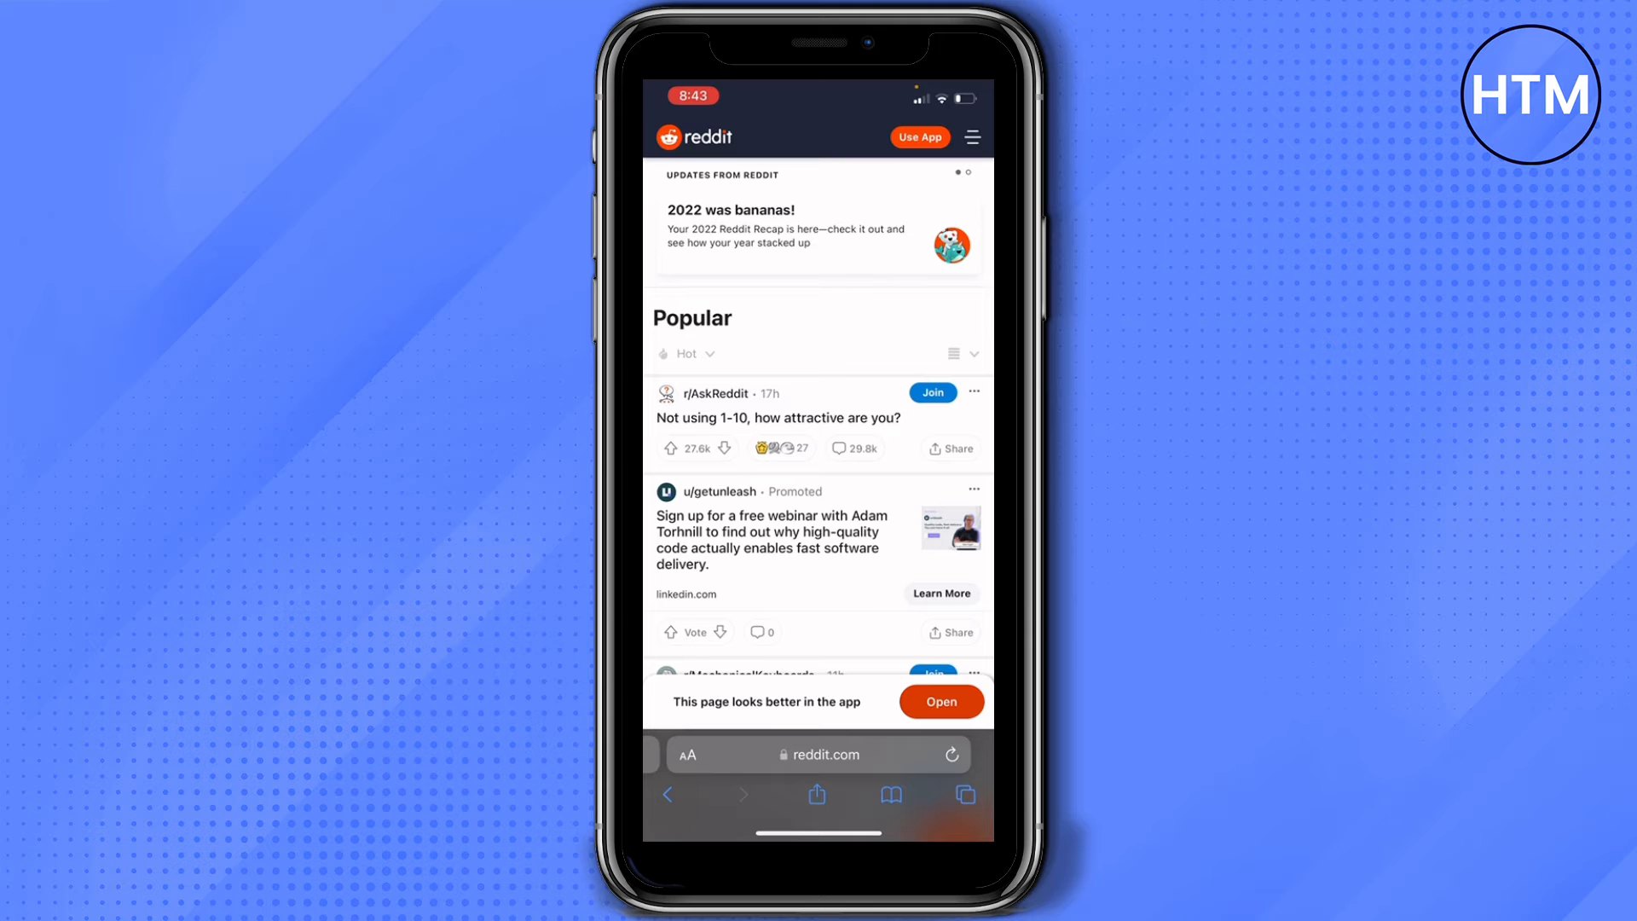
{"action": "scroll", "scroll_direction": "down", "scroll_amount": 3}
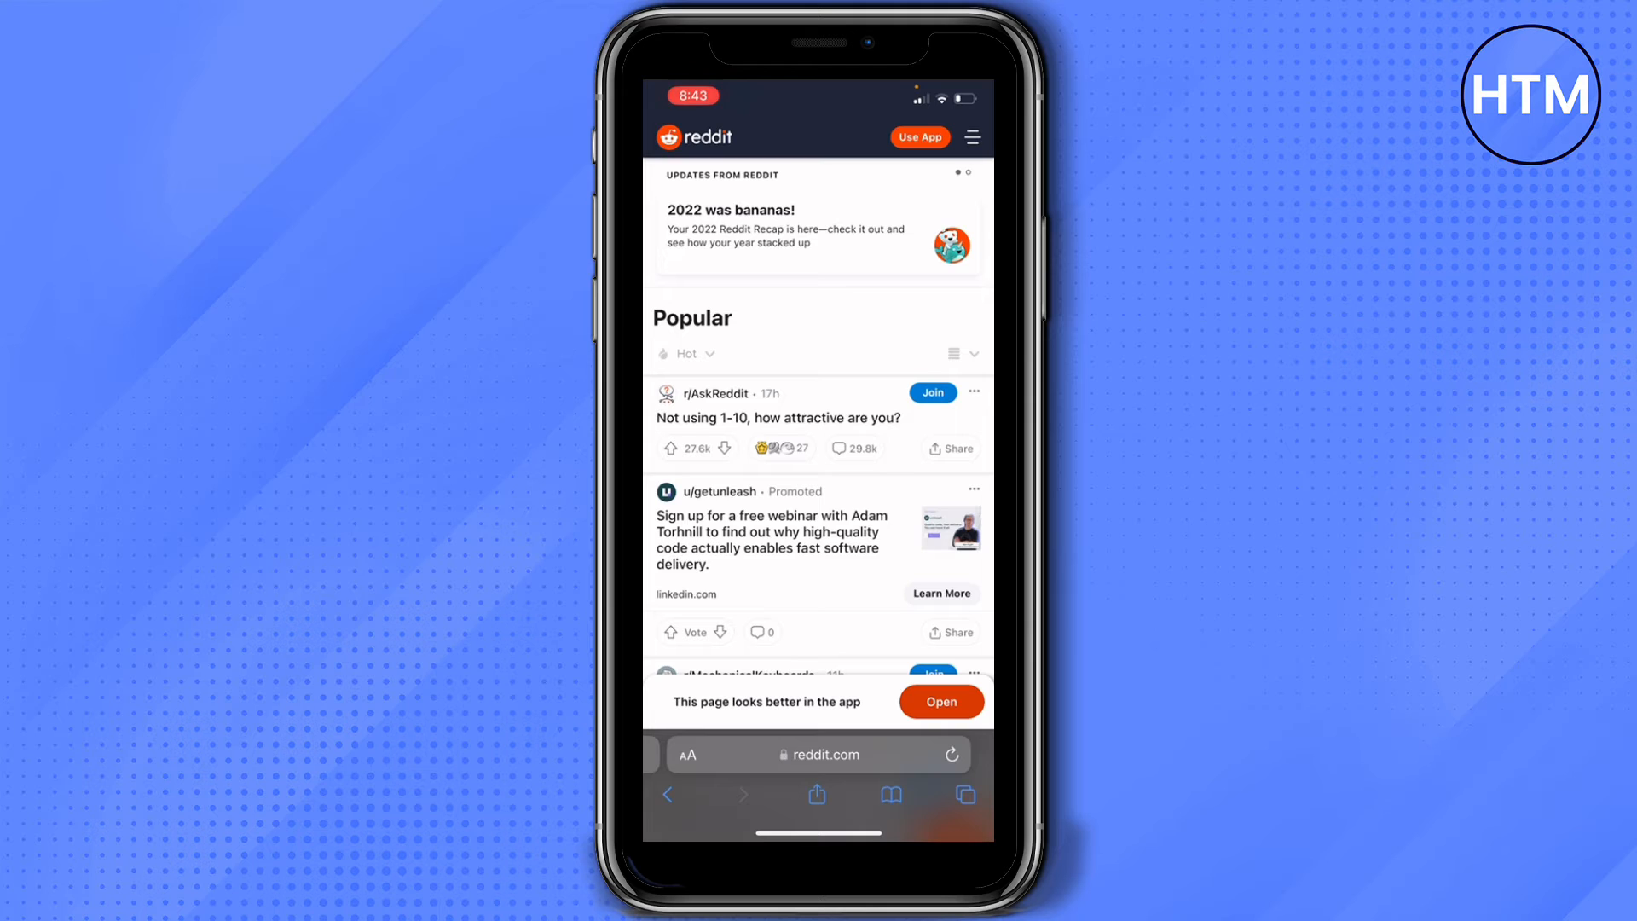
{"action": "left_click", "coordinate": [973, 137]}
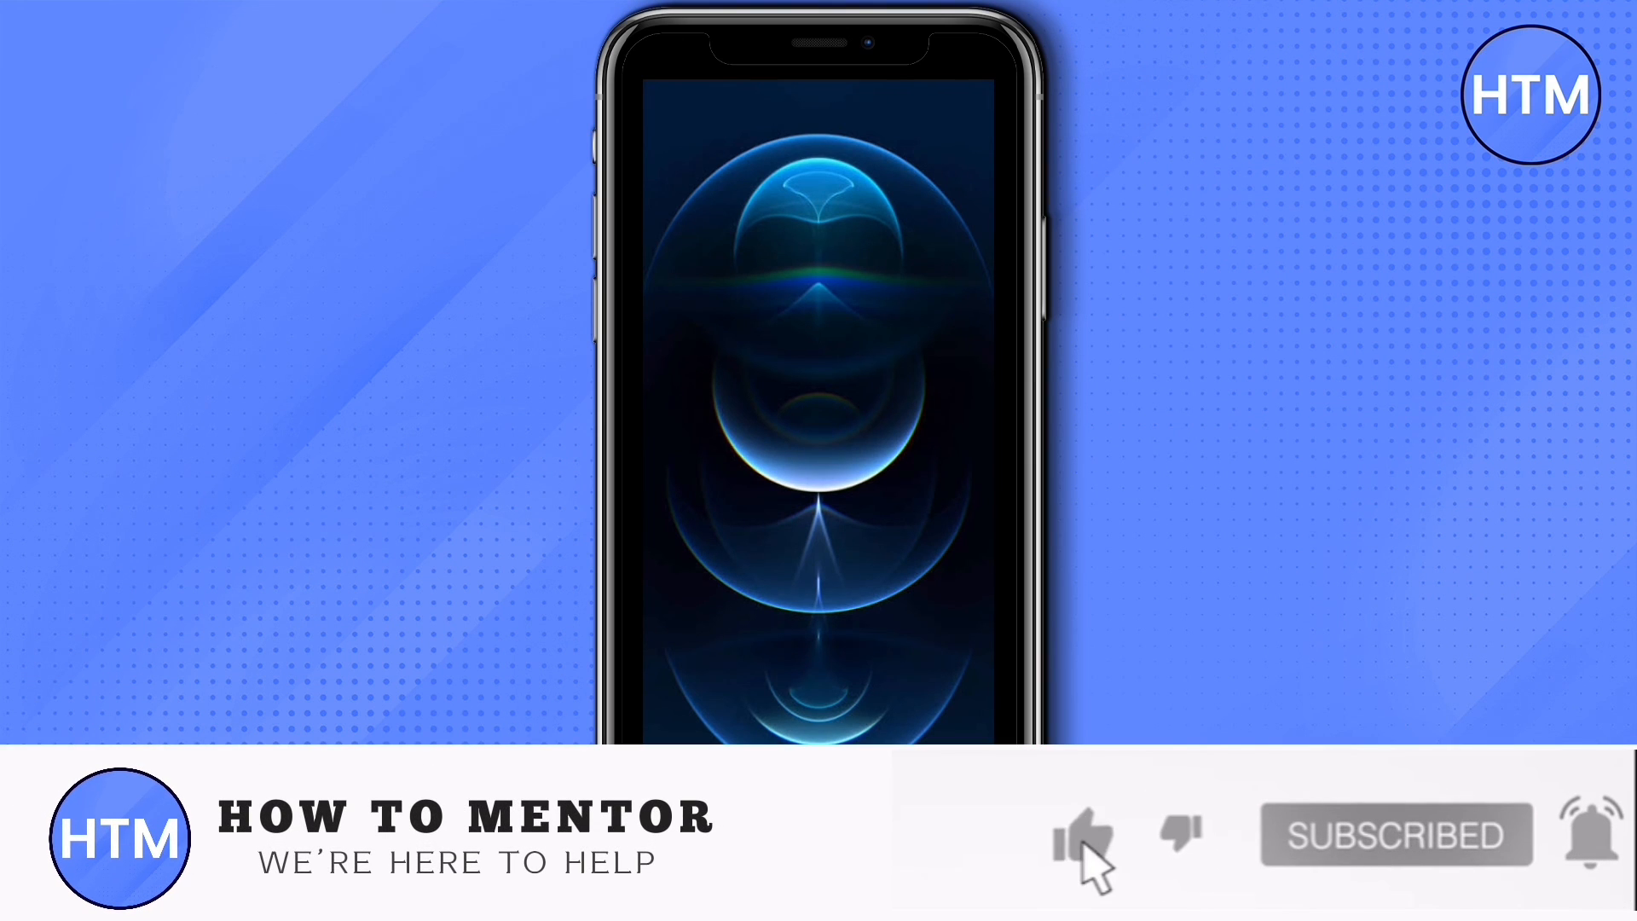
{"action": "left_click", "coordinate": [1081, 836]}
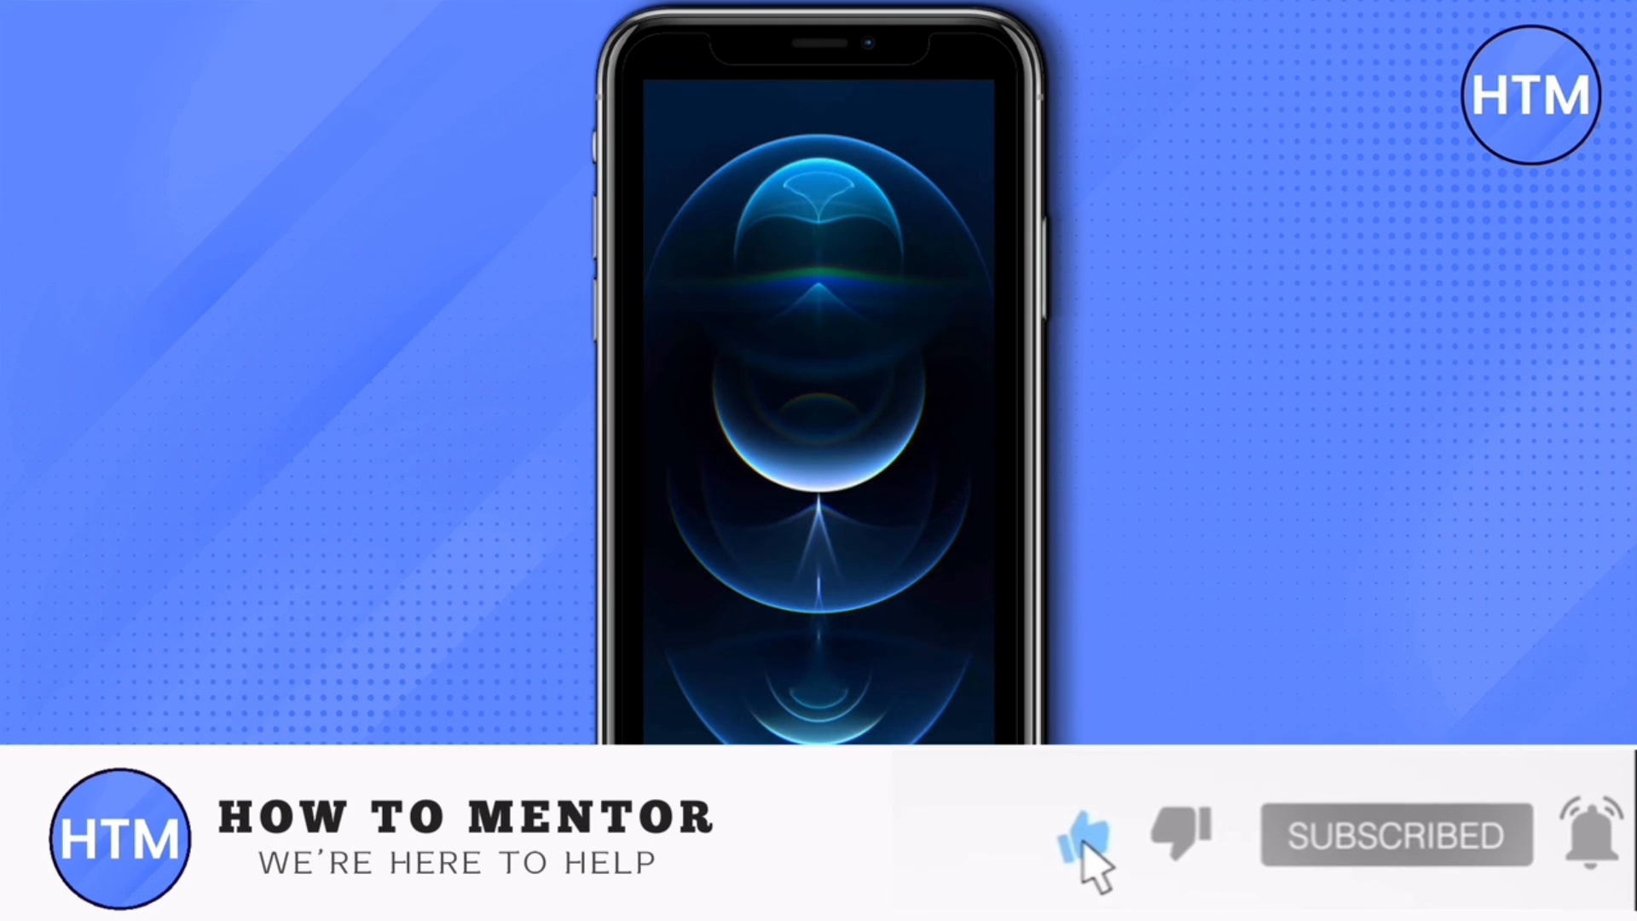